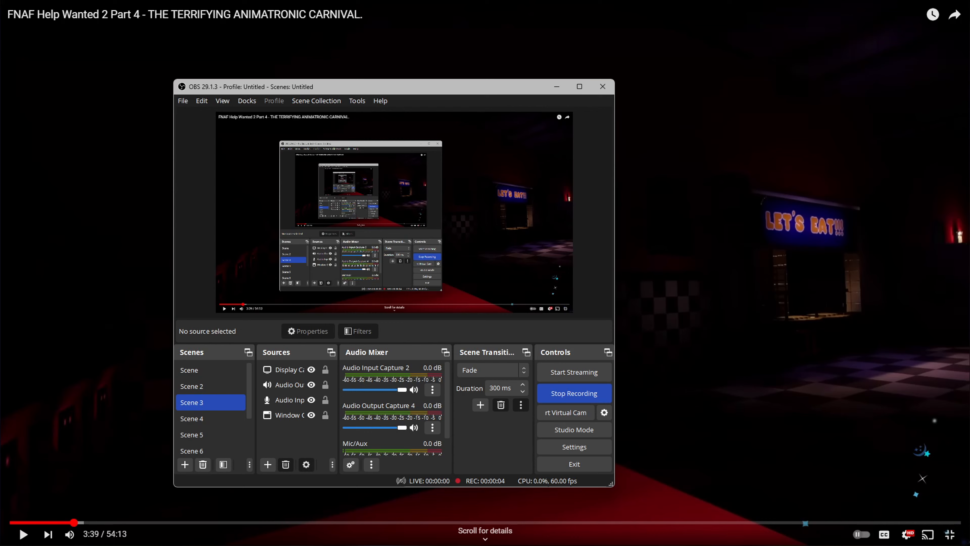
Step: Search the Start menu for the Five Nights at Freddy's games
left_click(329, 534)
type("f")
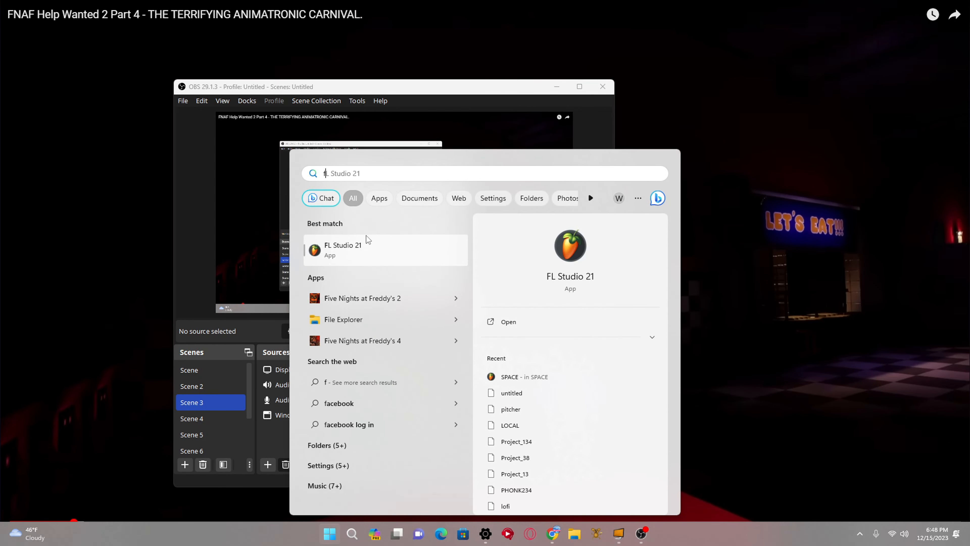
type("u")
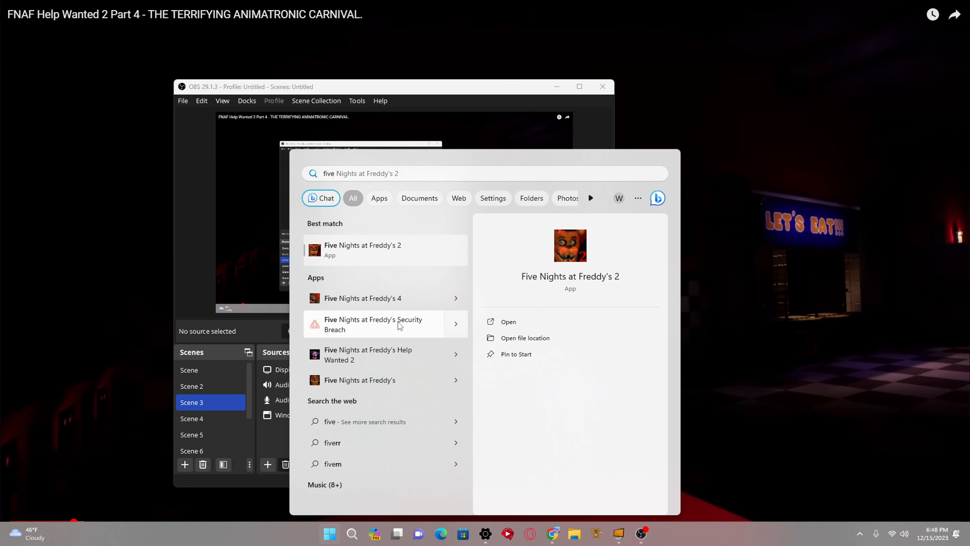
mouse_move(334, 369)
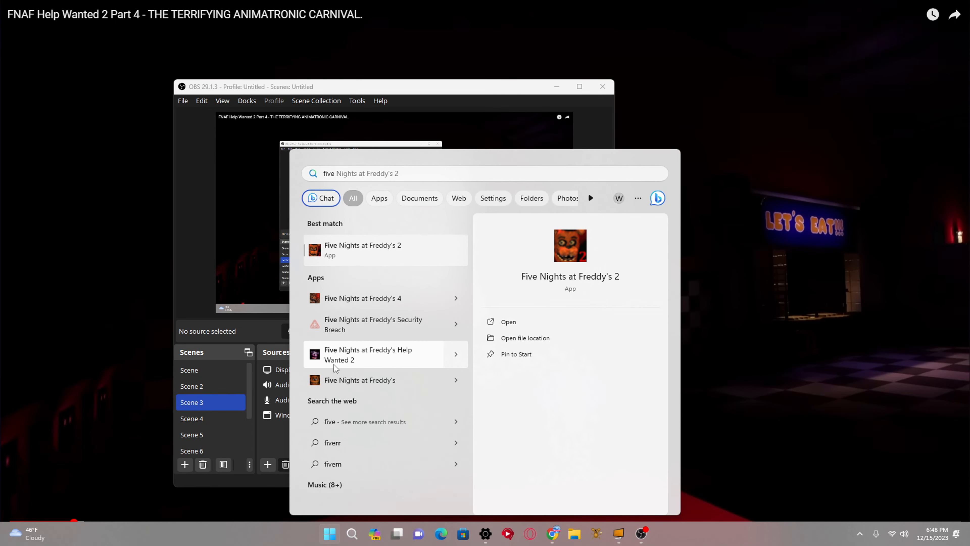
mouse_move(378, 359)
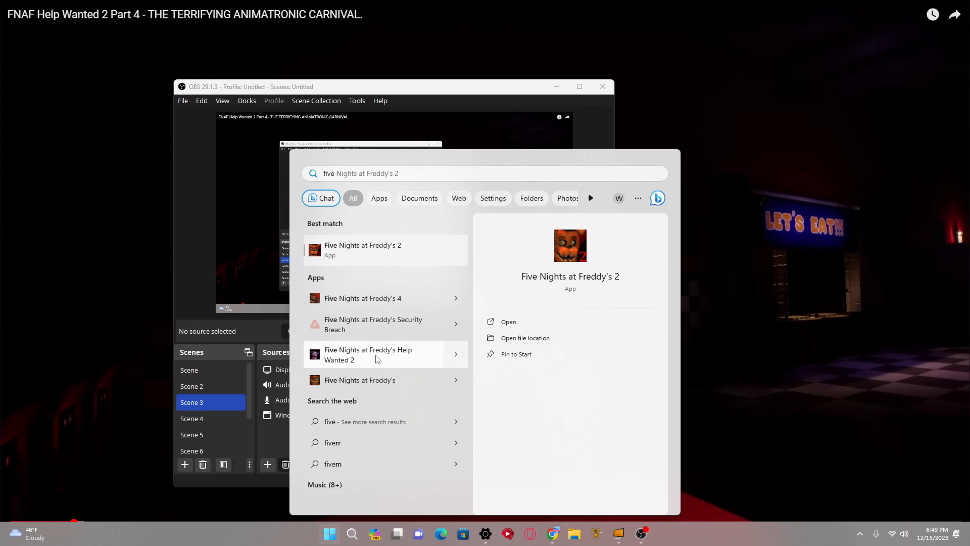
mouse_move(577, 473)
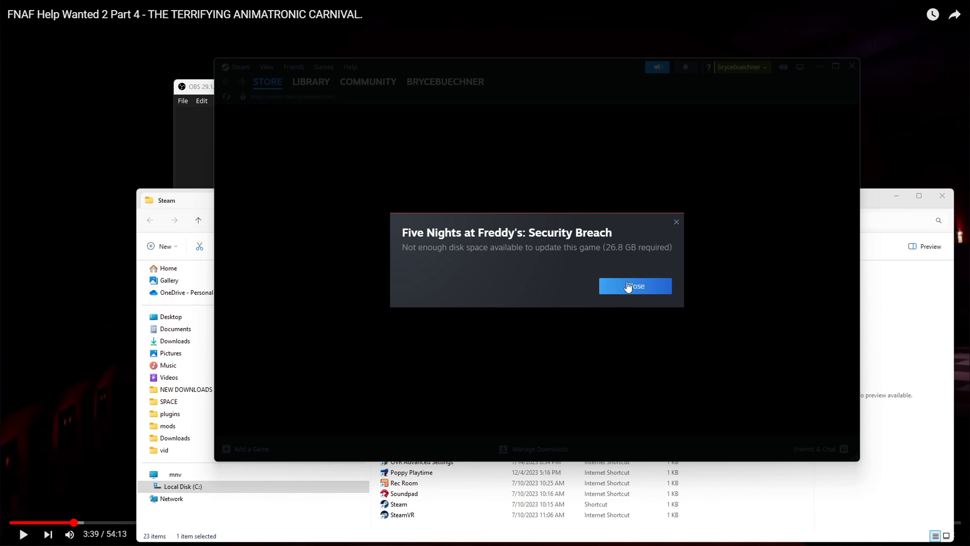
Step: Dismiss the Security Breach disk-space warning and launch the game shortcut from Steam's Start Menu folder
left_click(634, 286)
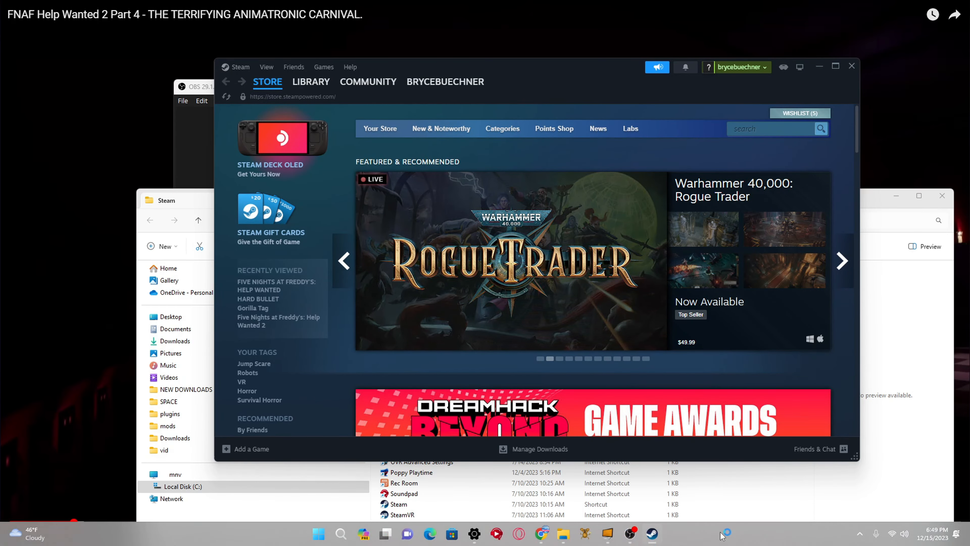
mouse_move(651, 533)
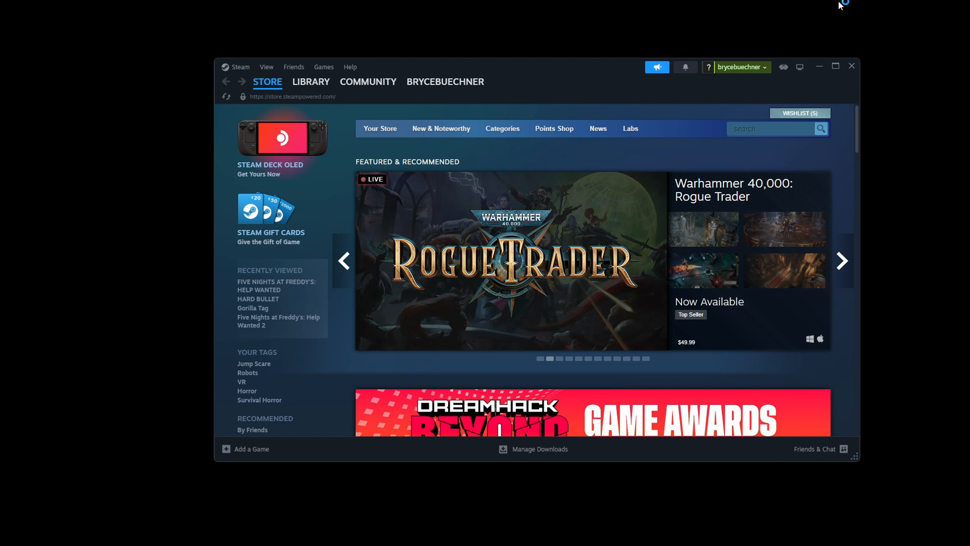
left_click(295, 534)
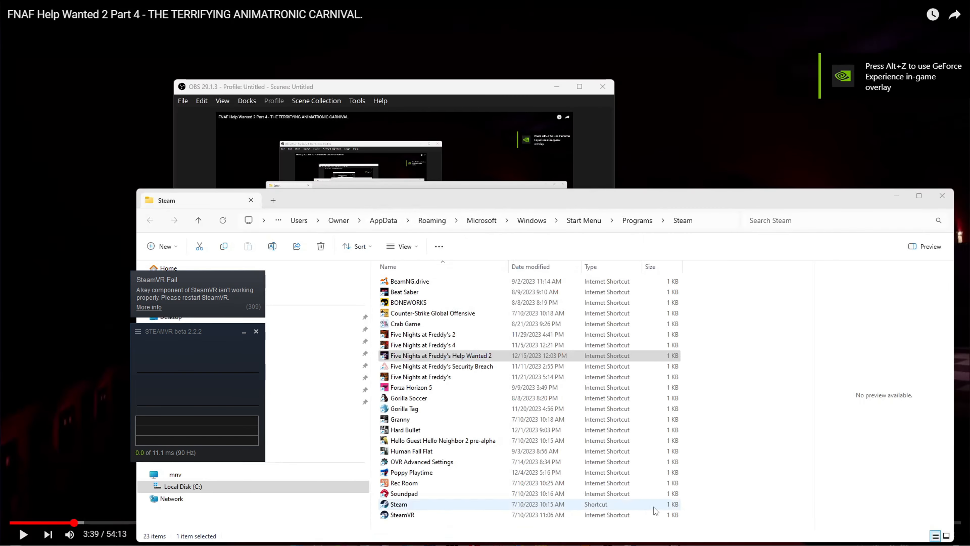
Step: Start SteamVR from the Oculus app's library of installed apps
type("po")
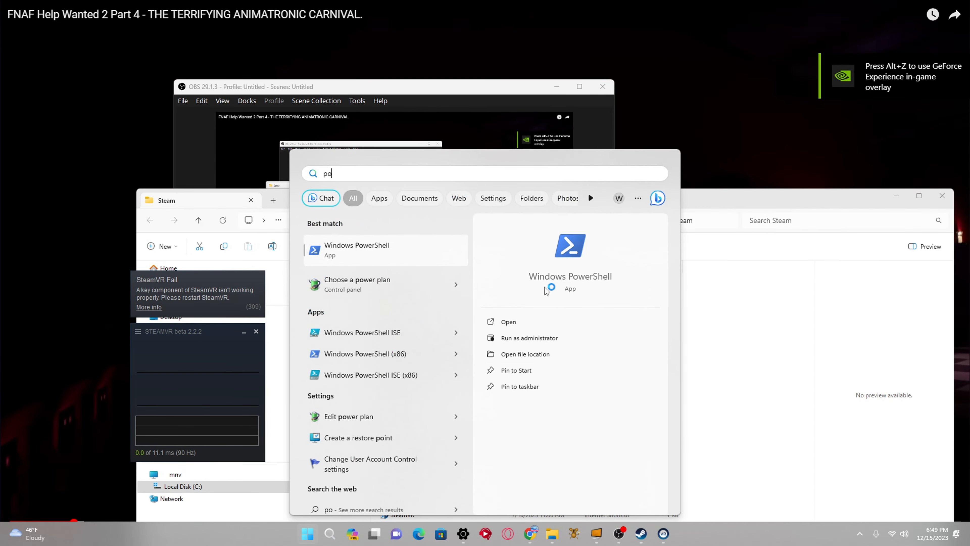
type("OBS Studio (64bit)")
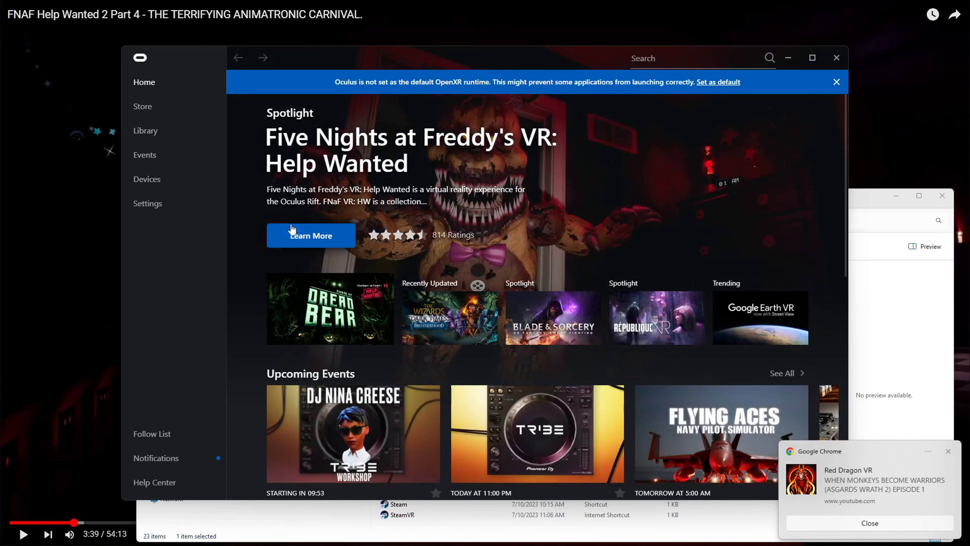
mouse_move(252, 118)
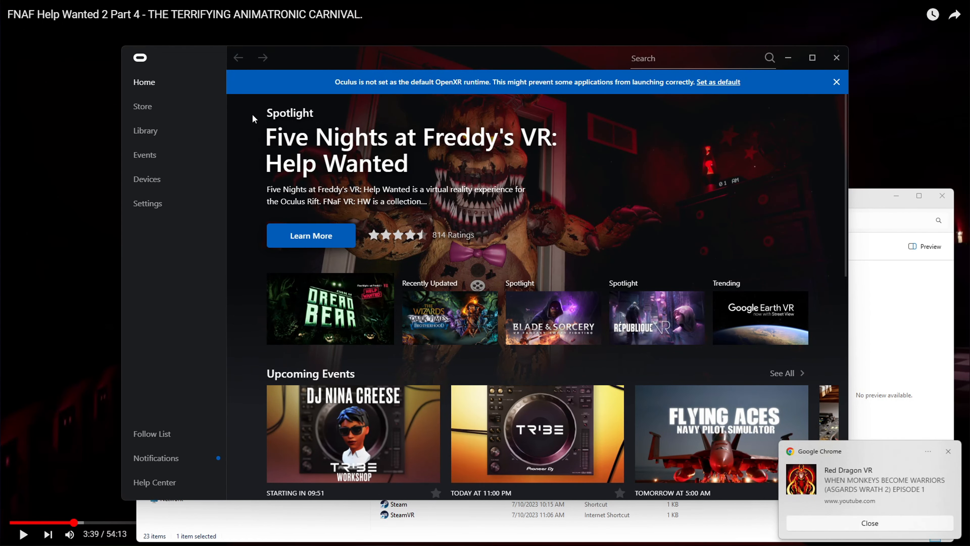
left_click(145, 130)
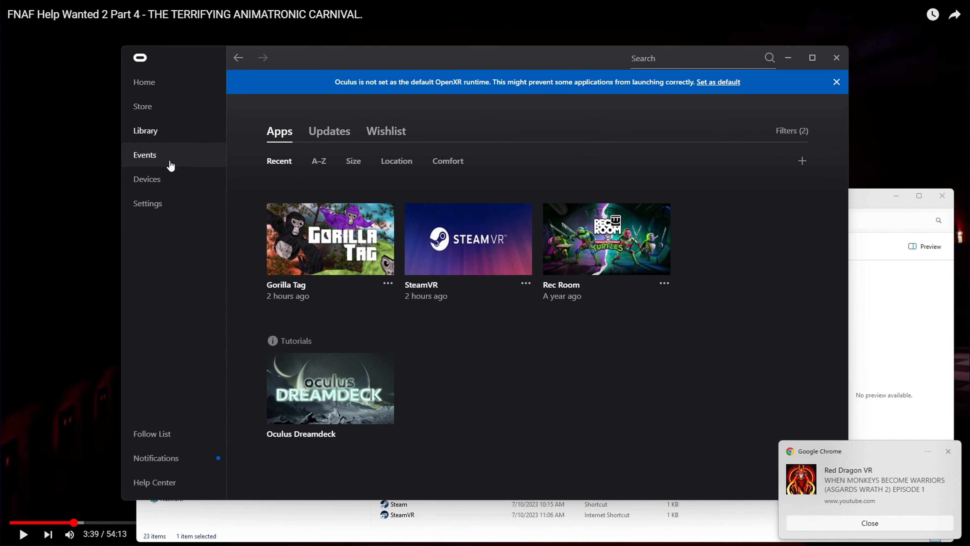
mouse_move(469, 291)
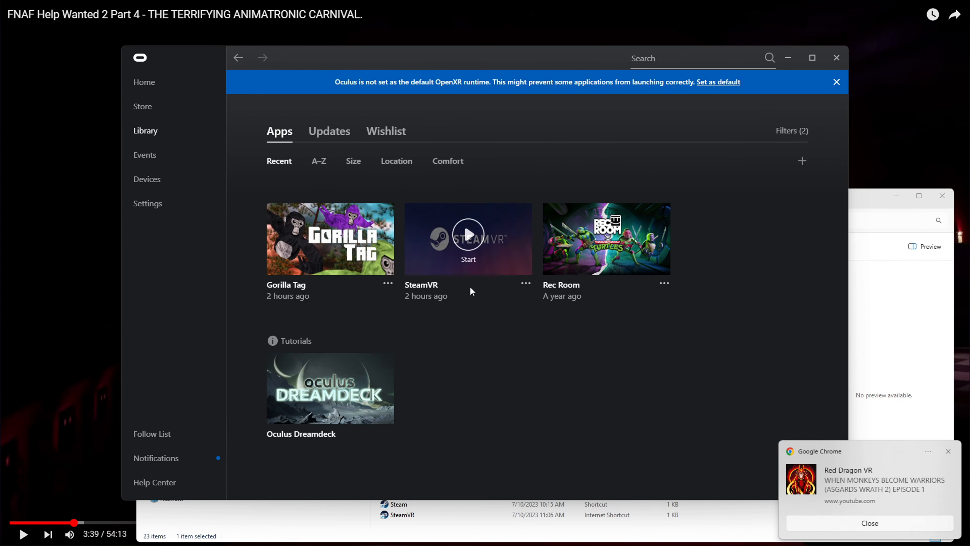
left_click(469, 238)
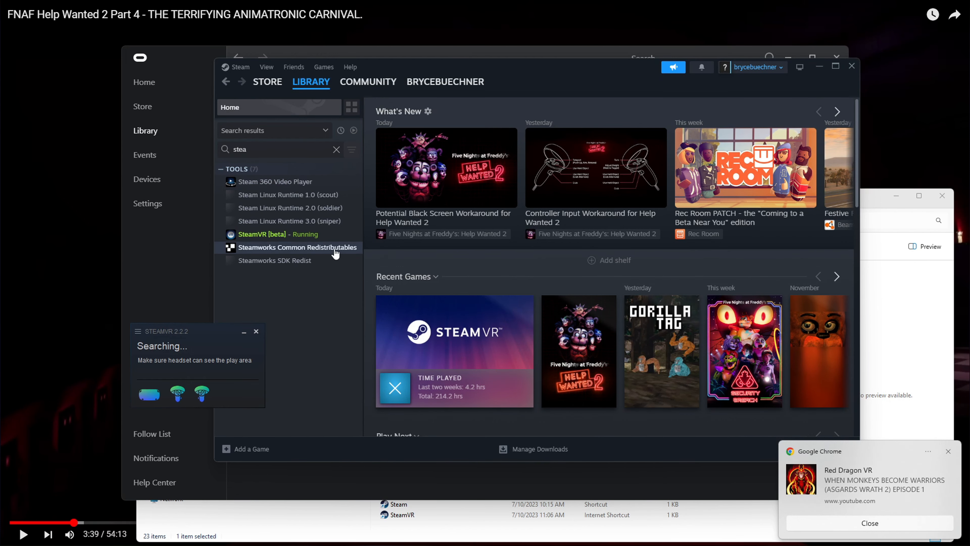
Step: Bring up the SteamVR page in the Steam library to launch Help Wanted 2
left_click(278, 234)
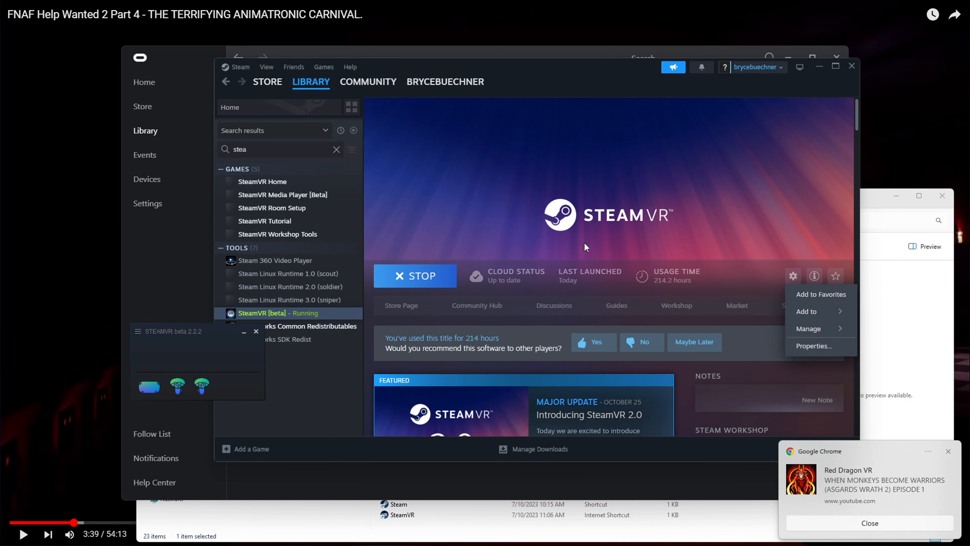
mouse_move(591, 242)
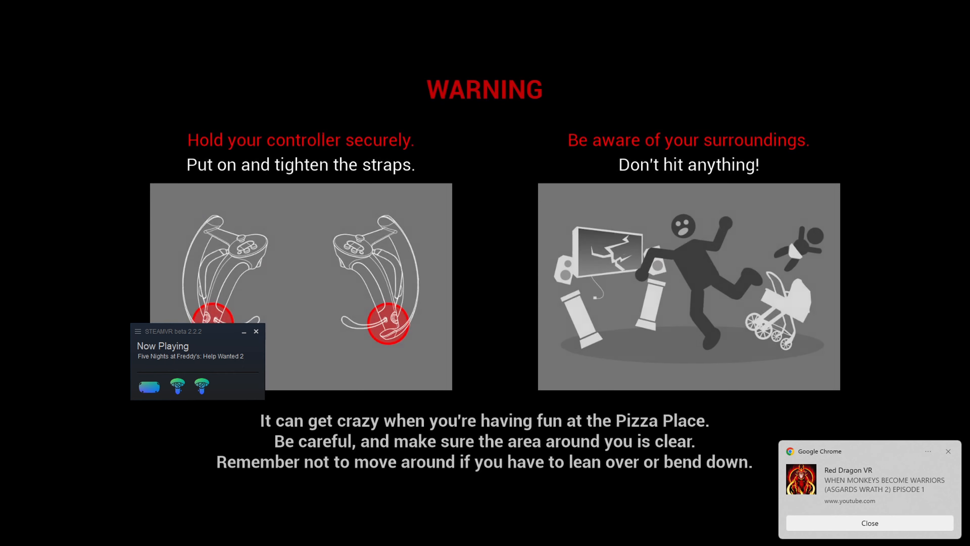
Step: Close the SteamVR status window and confirm the Quit SteamVR? prompt, ending the game too
left_click(285, 533)
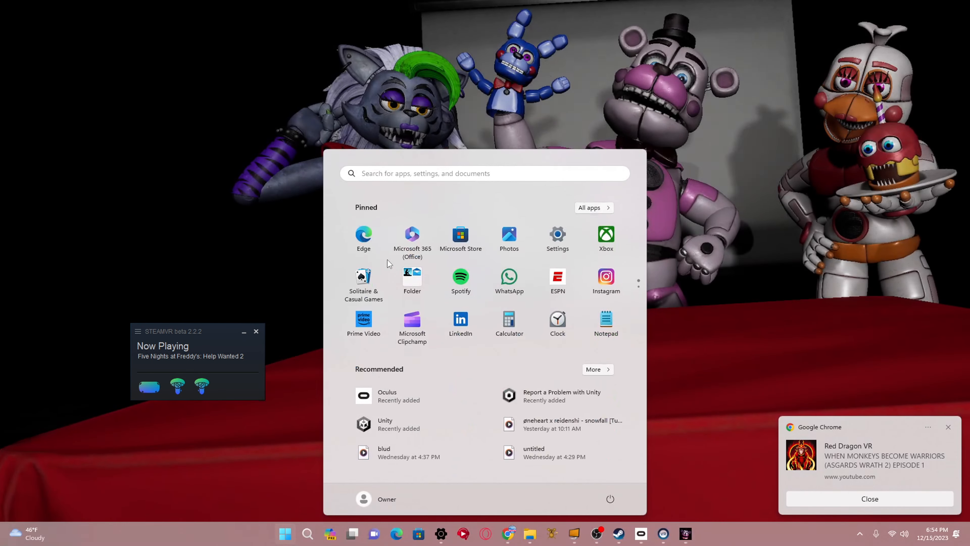
left_click(256, 331)
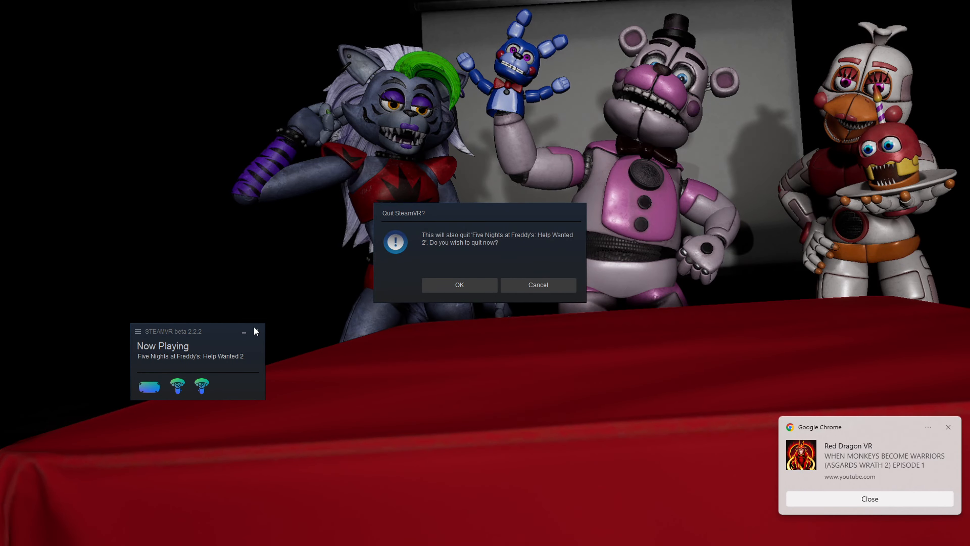
left_click(459, 285)
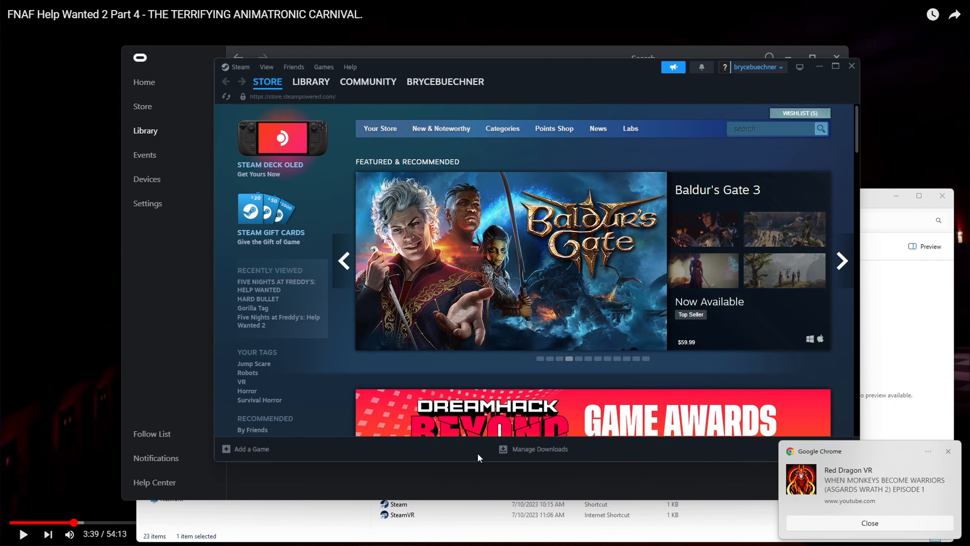
mouse_move(19, 382)
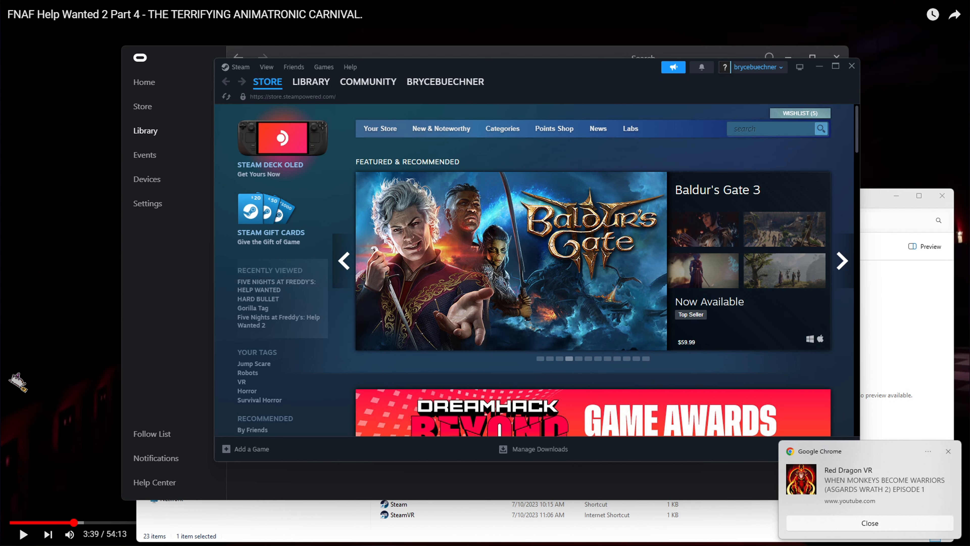
Step: Relaunch SteamVR and Help Wanted 2 from Steam so the game runs in the headset again
left_click(841, 260)
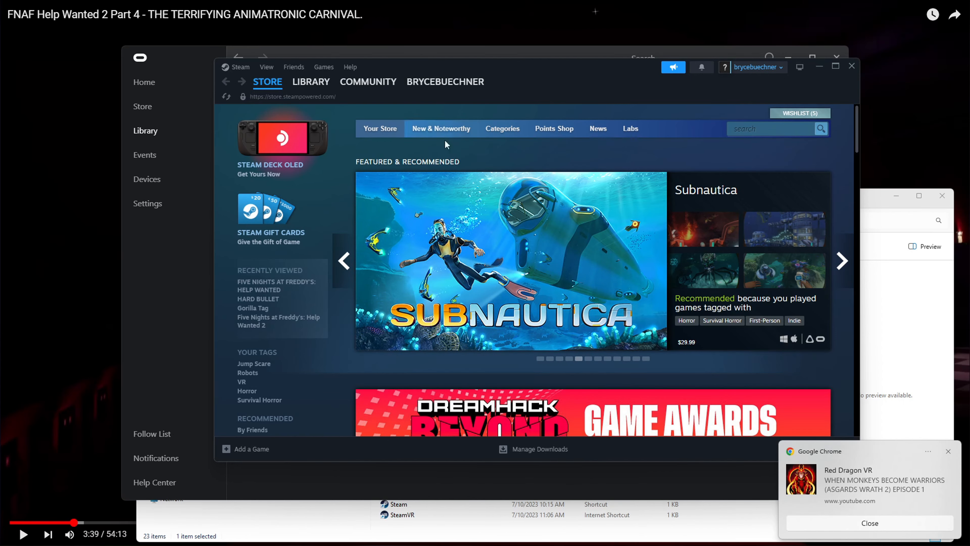
mouse_move(351, 471)
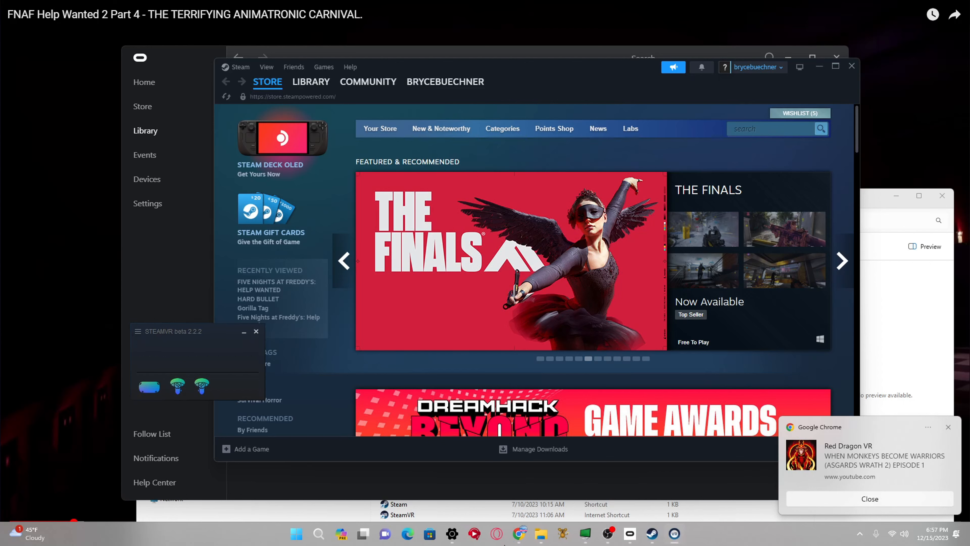
left_click(841, 261)
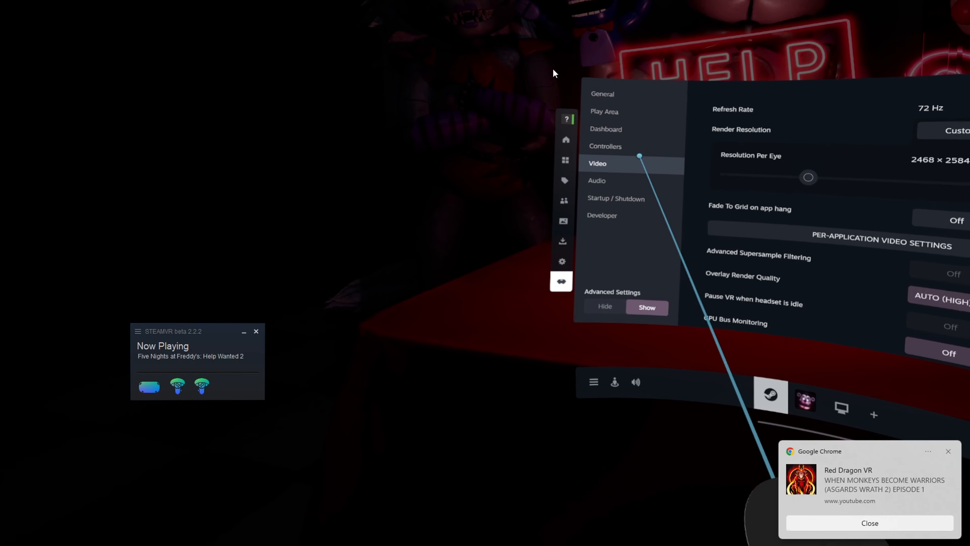
Step: In Controllers settings, browse Help Wanted 2's bindings and activate a shared community Quest binding
left_click(606, 146)
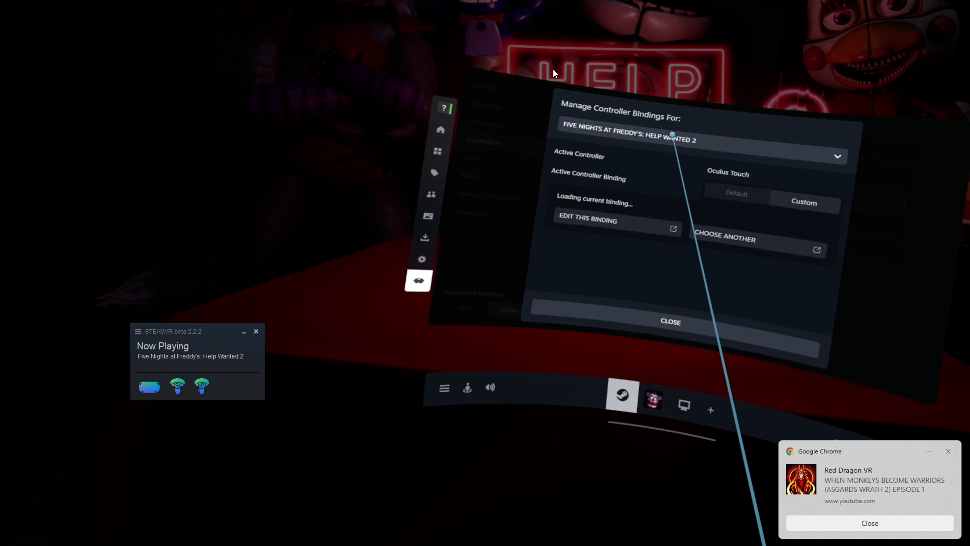
left_click(725, 240)
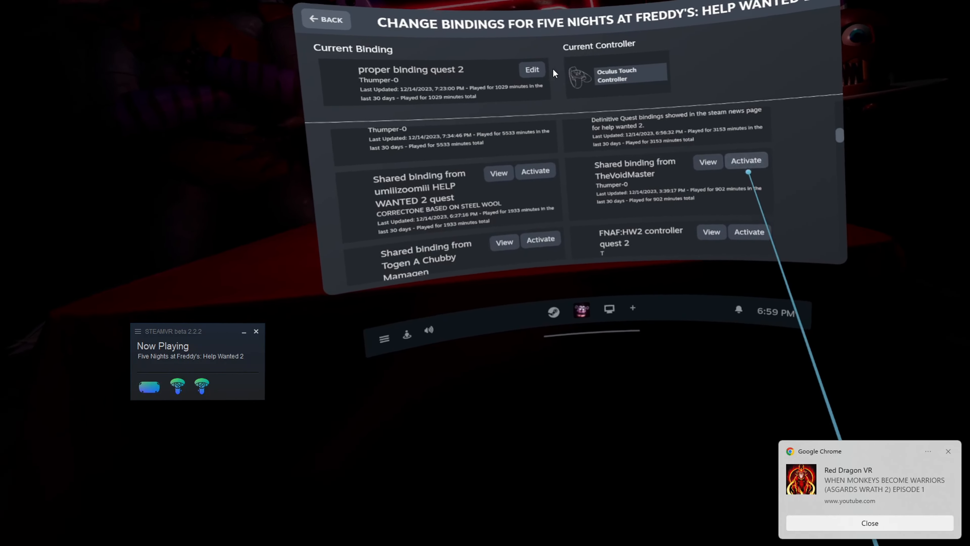
left_click(326, 19)
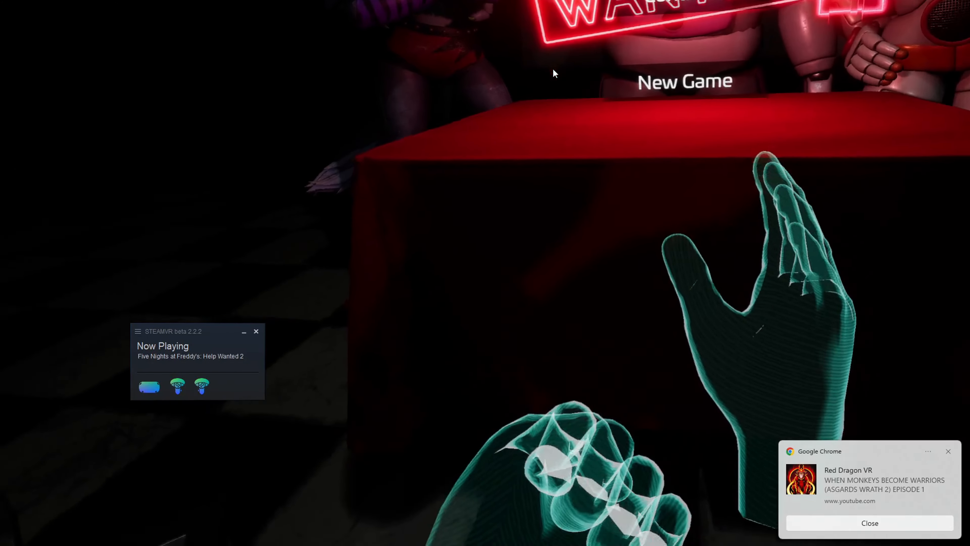